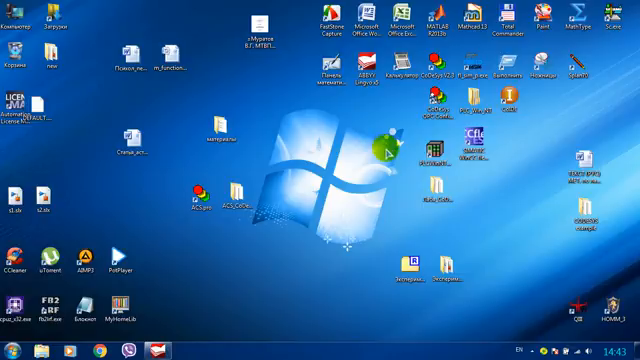
pyautogui.moveTo(388, 150)
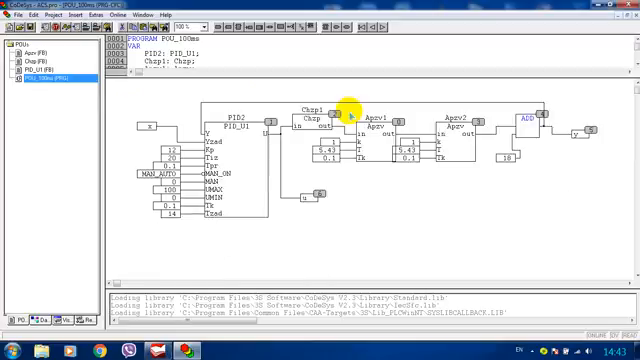
pyautogui.moveTo(300, 175)
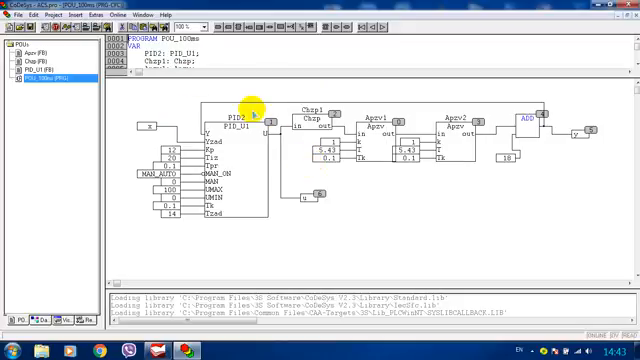
pyautogui.moveTo(271, 242)
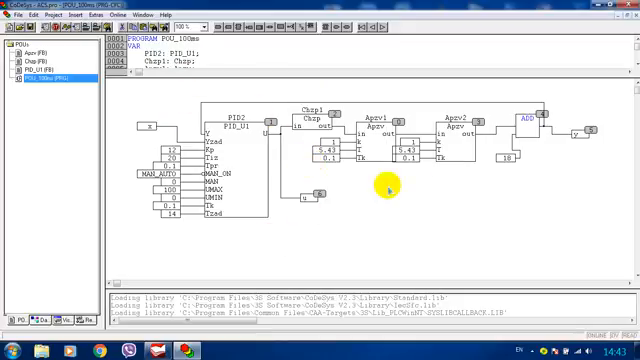
pyautogui.moveTo(478, 192)
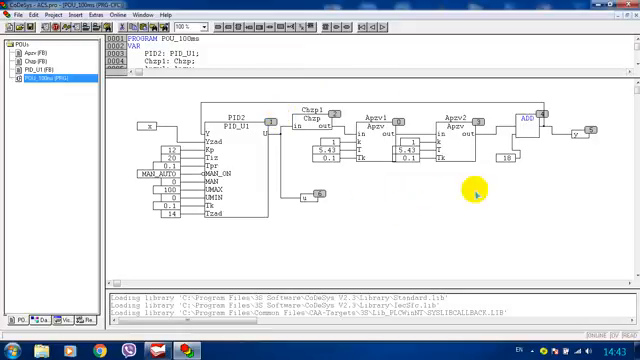
pyautogui.moveTo(533, 108)
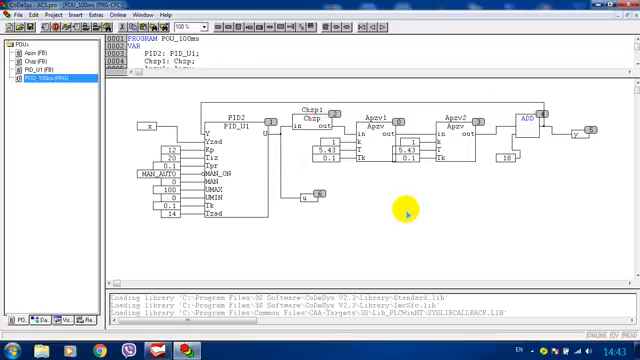
pyautogui.moveTo(357, 258)
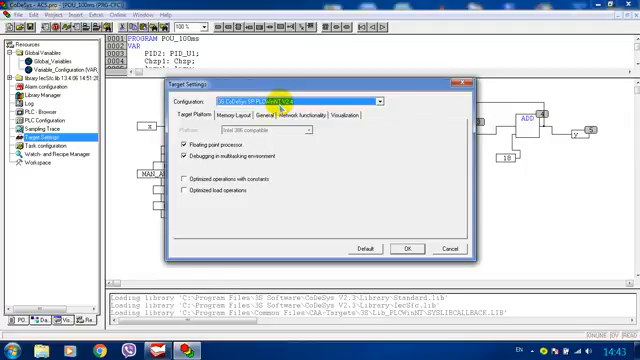
# - Enable symbol file download in the General target settings and confirm
pyautogui.click(262, 119)
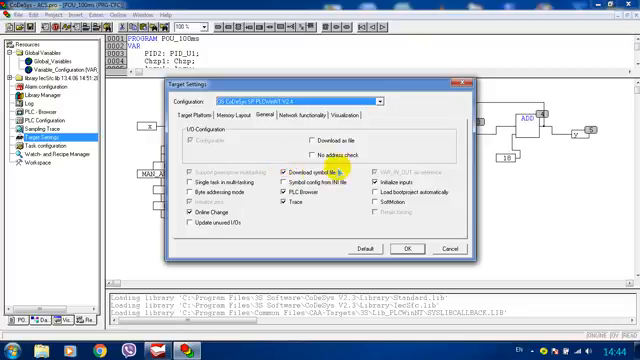
pyautogui.moveTo(408, 247)
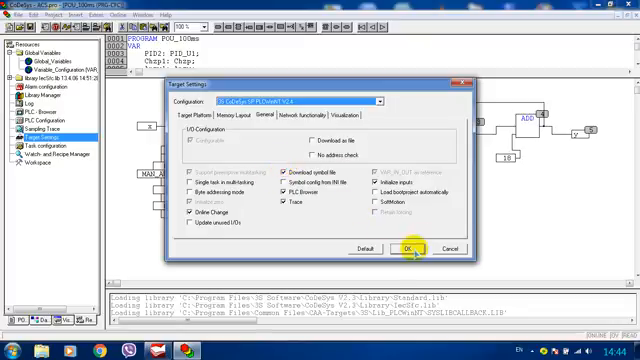
pyautogui.click(408, 247)
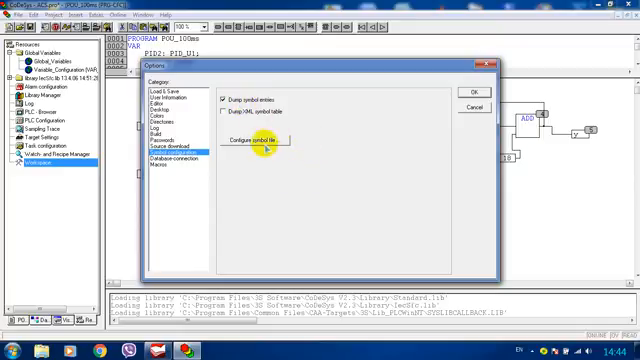
# - Open the symbol file configuration from the Symbol configuration project options
pyautogui.click(262, 137)
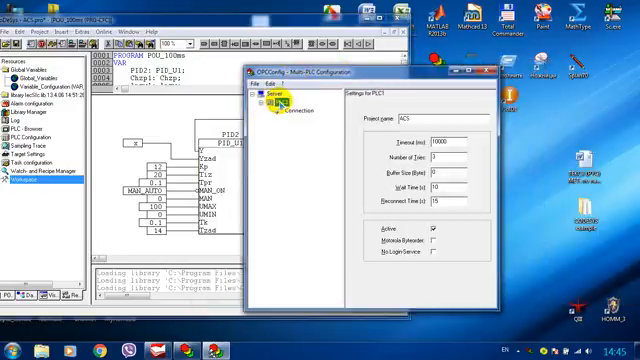
# - Append a new PLC named ACD to the OPC server configuration, then close OPCConfig
pyautogui.click(280, 86)
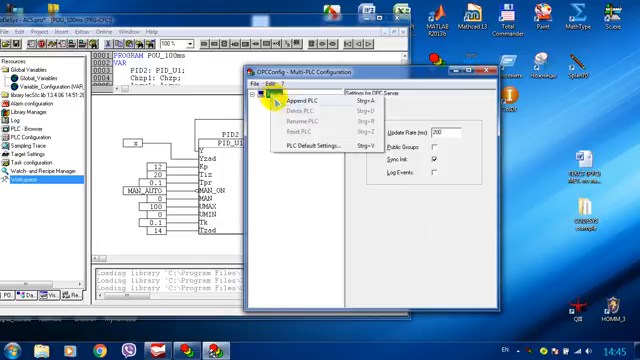
pyautogui.click(292, 99)
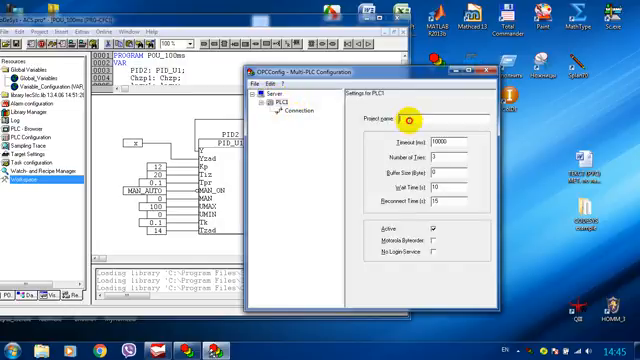
pyautogui.write('ACD')
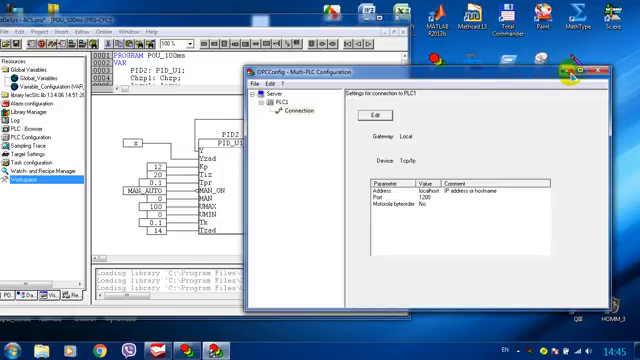
pyautogui.click(598, 64)
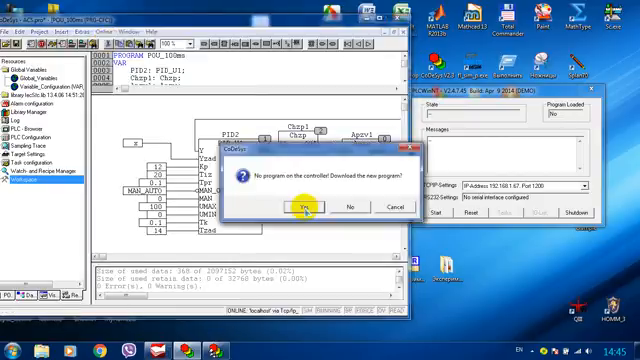
# - Download the new program to PLCWinNT and edit the value of input x
pyautogui.click(298, 207)
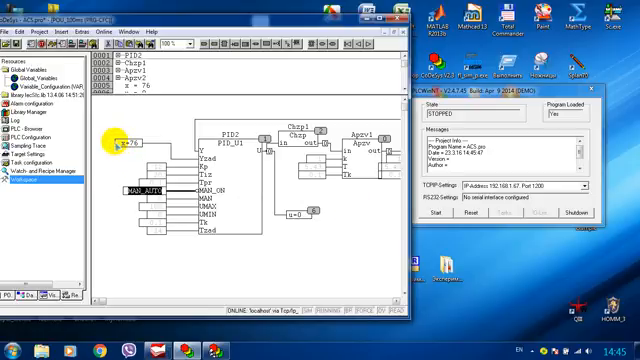
pyautogui.doubleClick(128, 144)
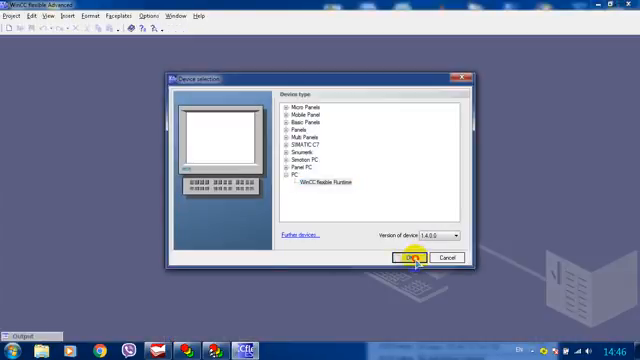
# - Confirm WinCC flexible Runtime as the PC device and open the project tree item
pyautogui.click(402, 259)
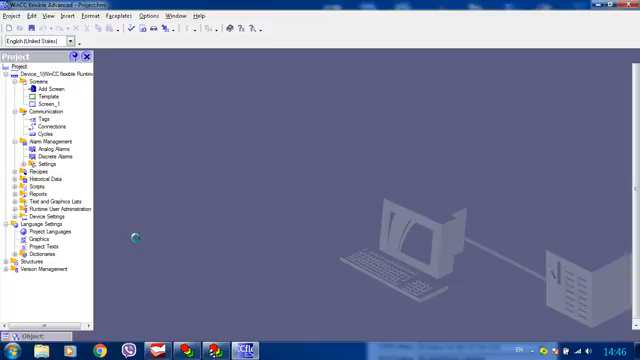
pyautogui.doubleClick(45, 104)
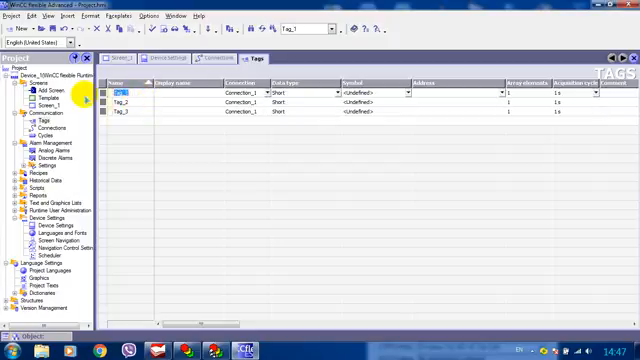
# - Name the tag PV and give the CO and Ysp tags the Float data type
pyautogui.write('PV')
pyautogui.click(130, 102)
pyautogui.write('CO')
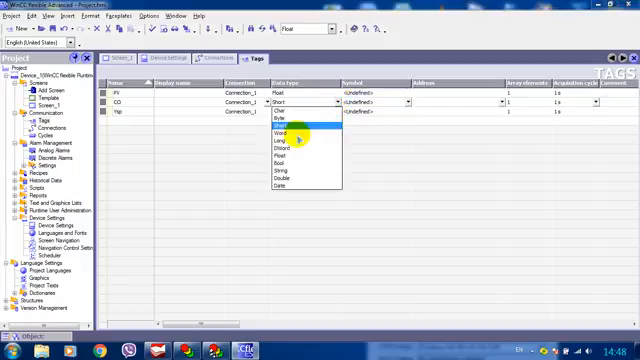
pyautogui.click(290, 123)
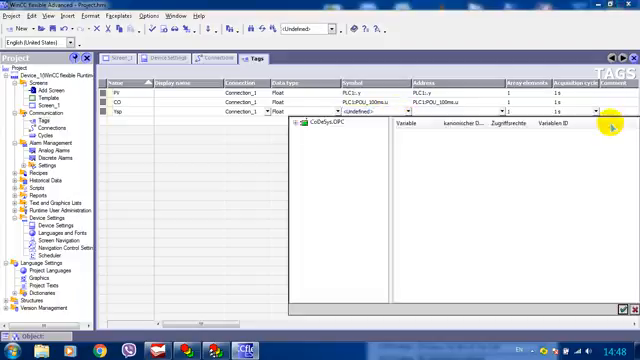
pyautogui.click(302, 123)
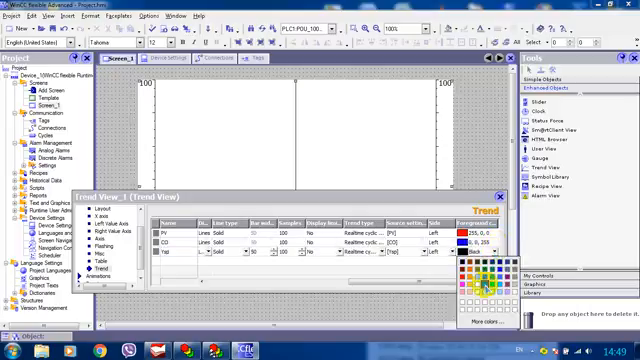
# - Choose the foreground colour for the Ysp trend curve
pyautogui.click(488, 287)
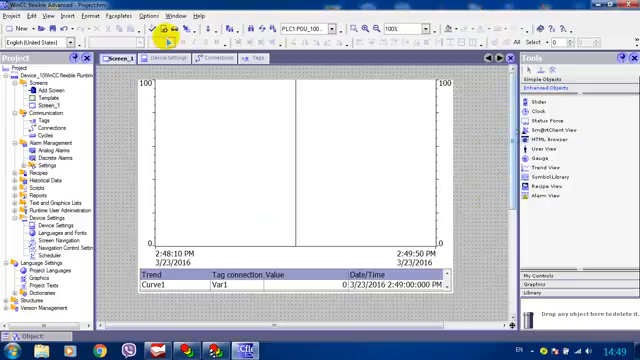
pyautogui.moveTo(302, 109)
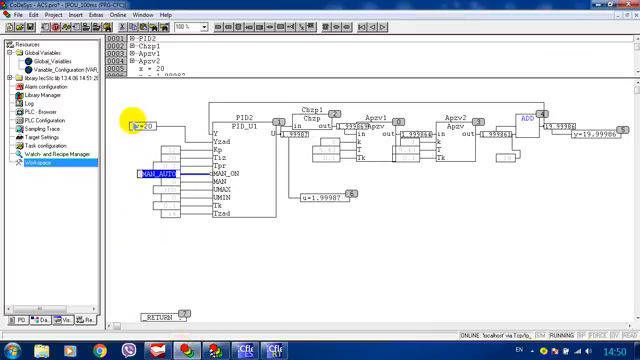
# - Enter 70 as the new value for input x in the Write Variable dialog
pyautogui.doubleClick(146, 127)
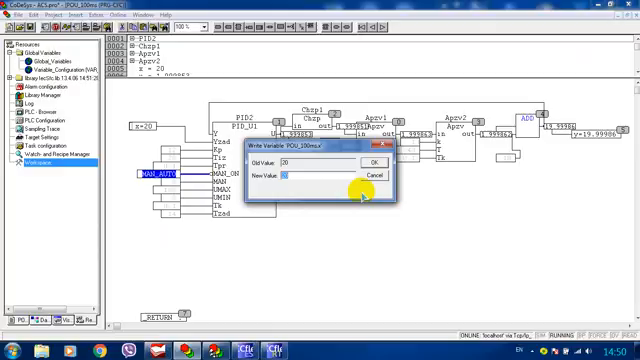
pyautogui.write('70')
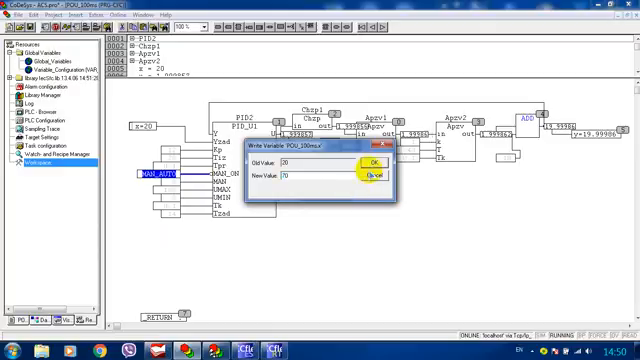